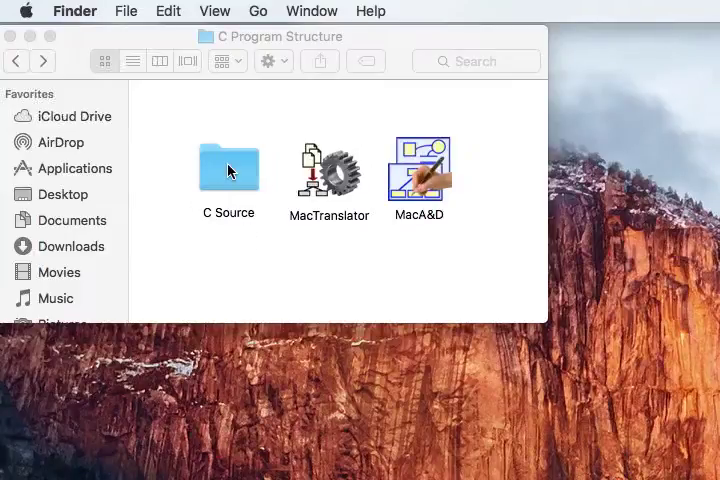
# Step: Launch MacTranslator and pick the C Source folder so the project file is C Source.tpj
pyautogui.doubleClick(228, 168)
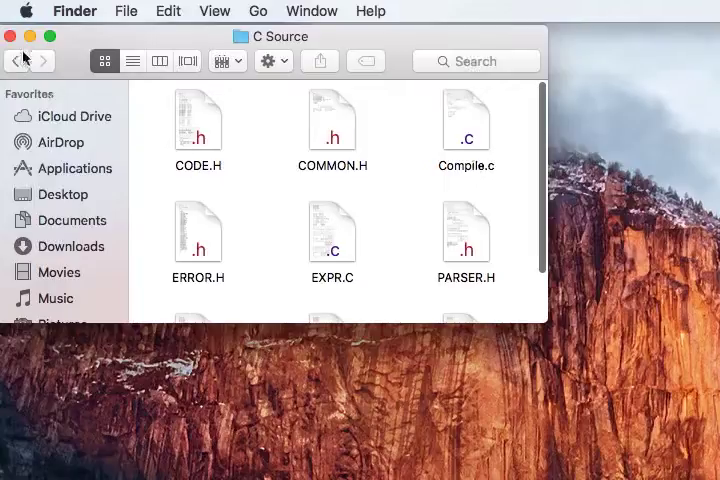
pyautogui.click(18, 60)
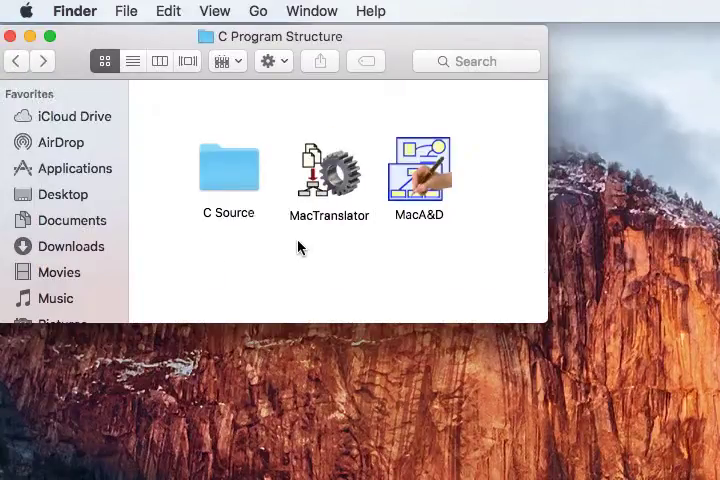
pyautogui.moveTo(312, 228)
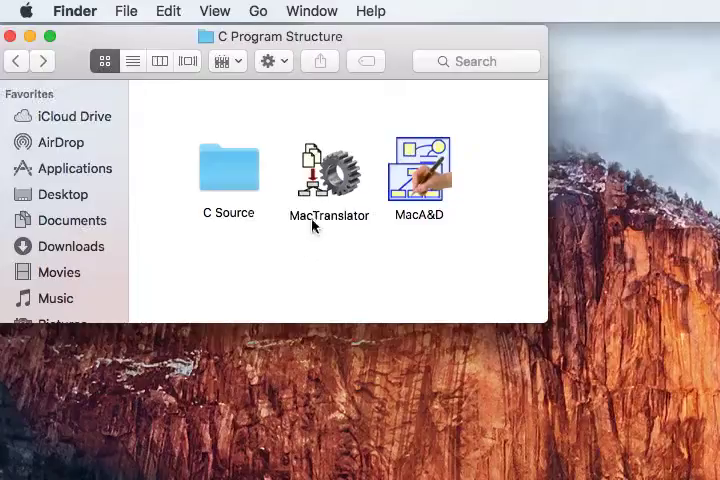
pyautogui.doubleClick(328, 170)
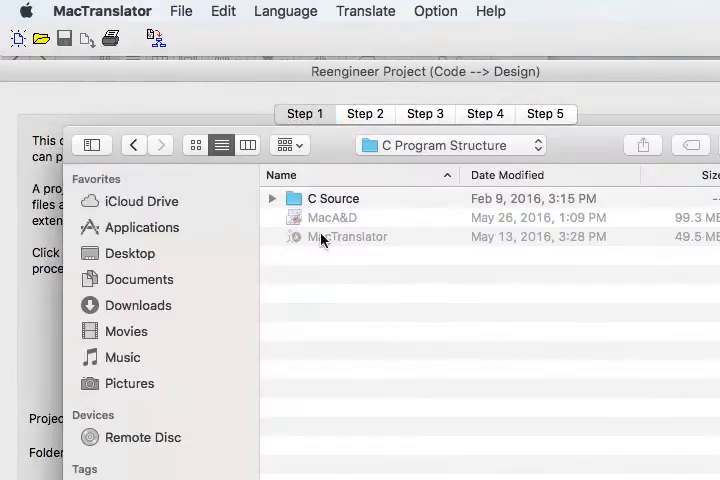
pyautogui.click(332, 198)
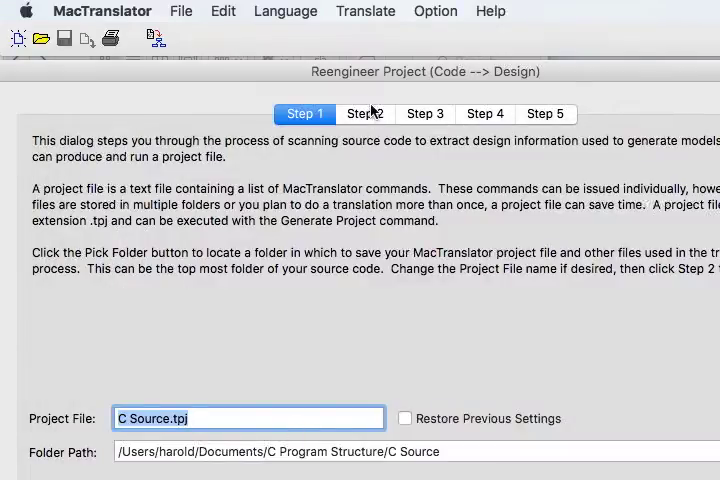
# Step: Add the C Source folder as source code to scan and advance to the language step
pyautogui.click(364, 112)
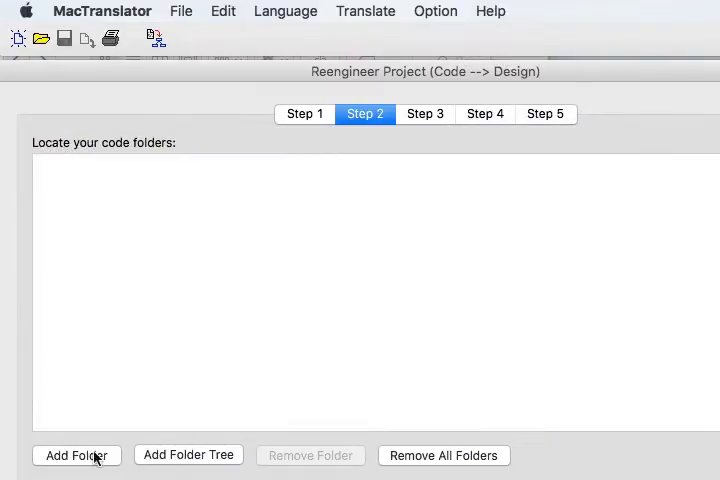
pyautogui.moveTo(78, 458)
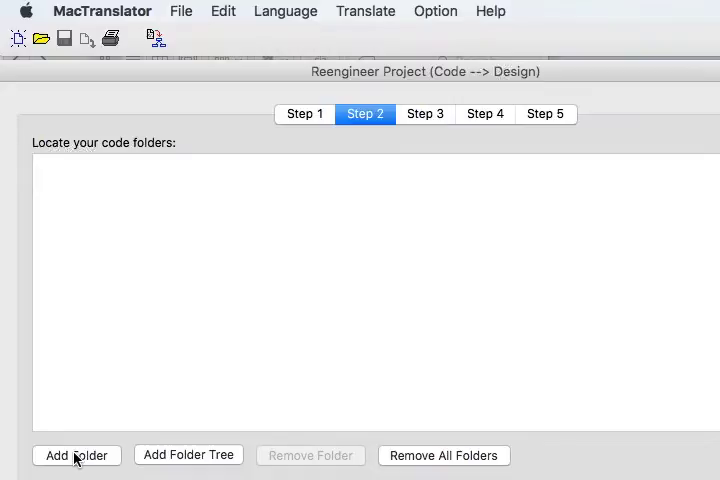
pyautogui.click(76, 456)
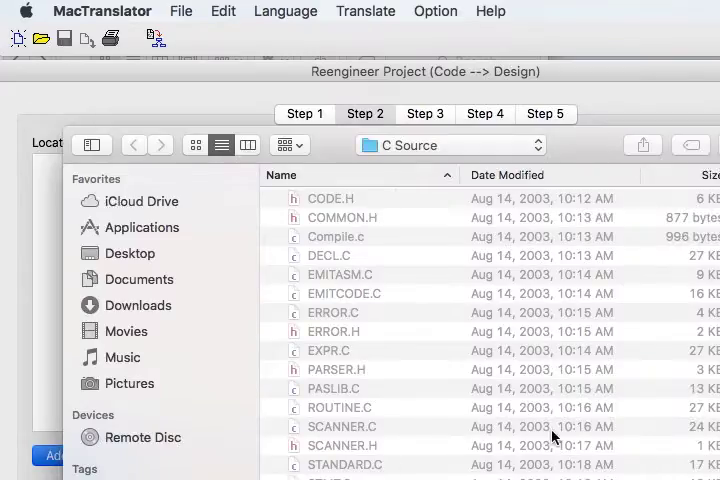
pyautogui.moveTo(552, 440)
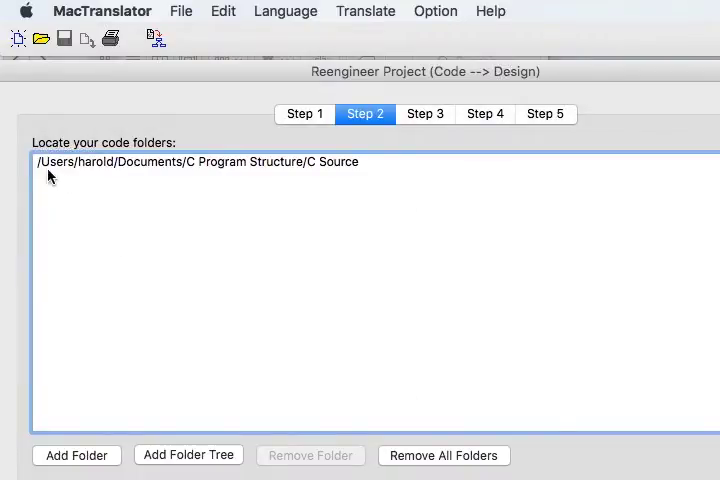
pyautogui.moveTo(60, 306)
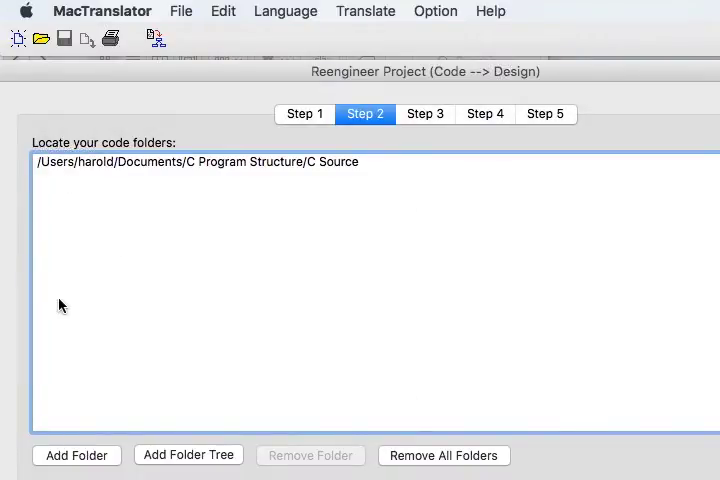
pyautogui.moveTo(66, 306)
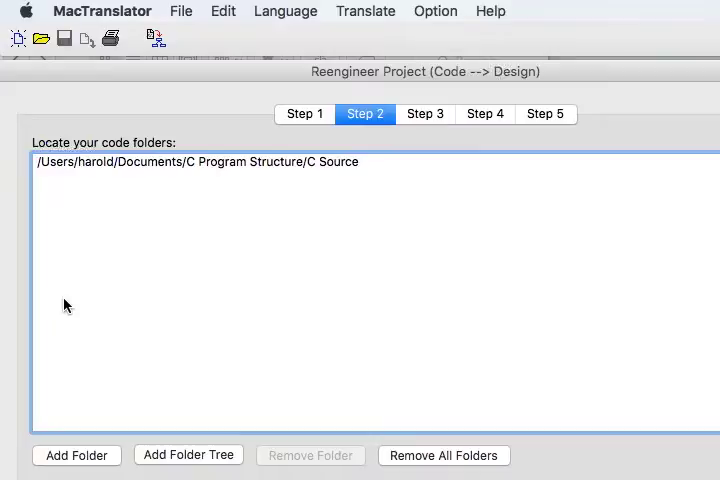
pyautogui.click(424, 112)
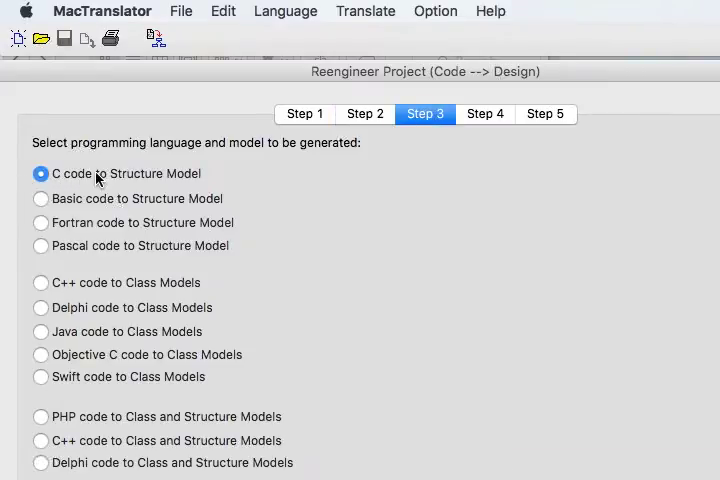
# Step: Choose 'C code to Structure Model' as the conversion and reach the file options
pyautogui.click(486, 112)
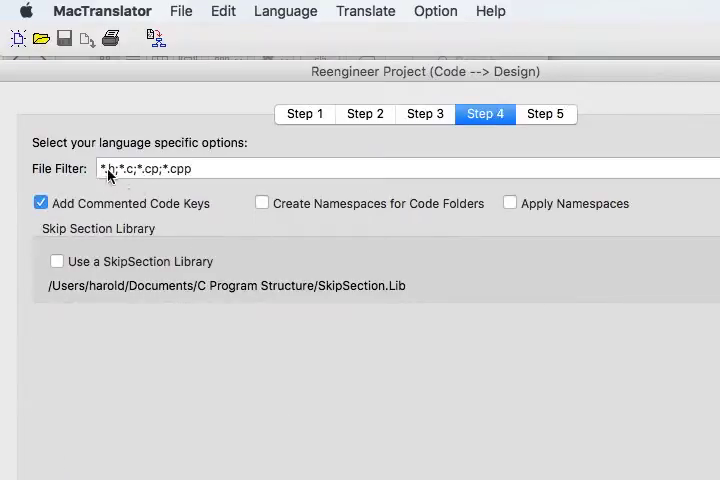
pyautogui.moveTo(568, 128)
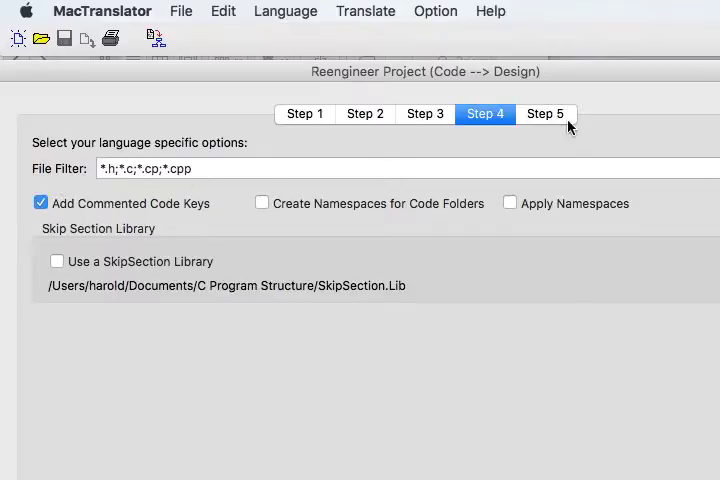
# Step: Build the project, writing C Source.tpj and C Source.ini, then quit MacTranslator
pyautogui.click(544, 112)
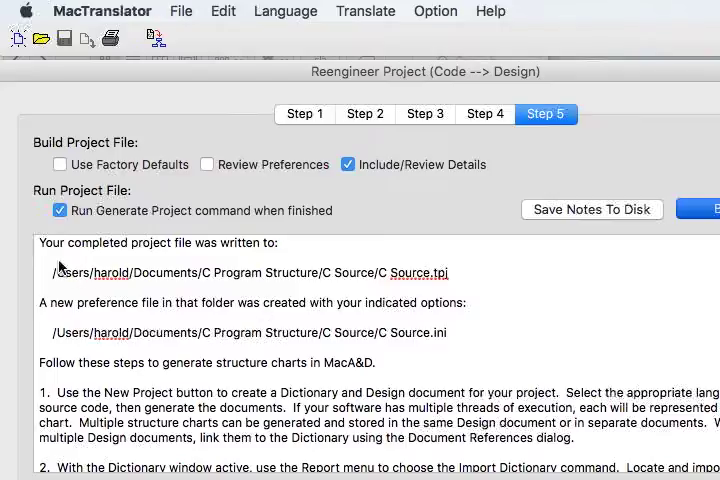
pyautogui.moveTo(128, 428)
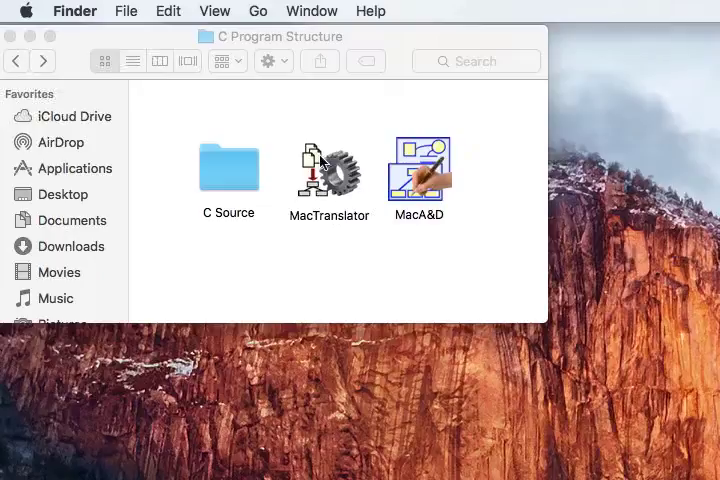
# Step: Launch MacA&D and bring up the New Project dialog
pyautogui.doubleClick(418, 168)
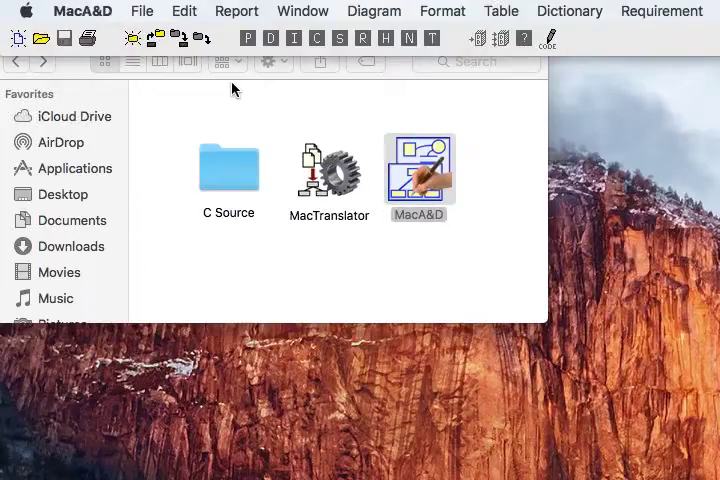
pyautogui.moveTo(130, 38)
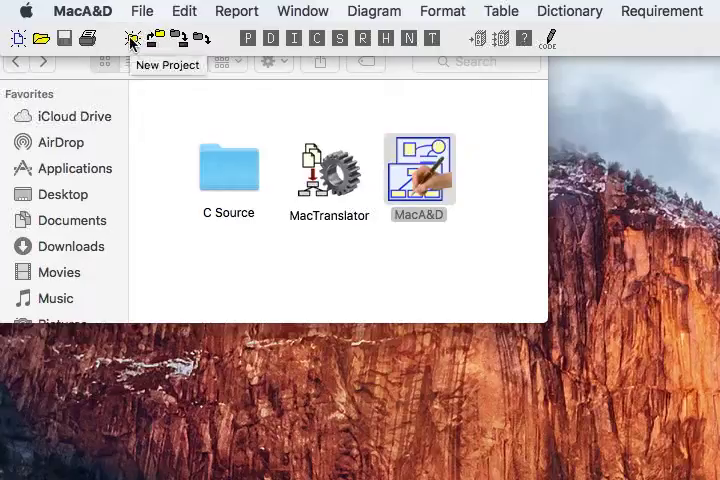
pyautogui.click(130, 40)
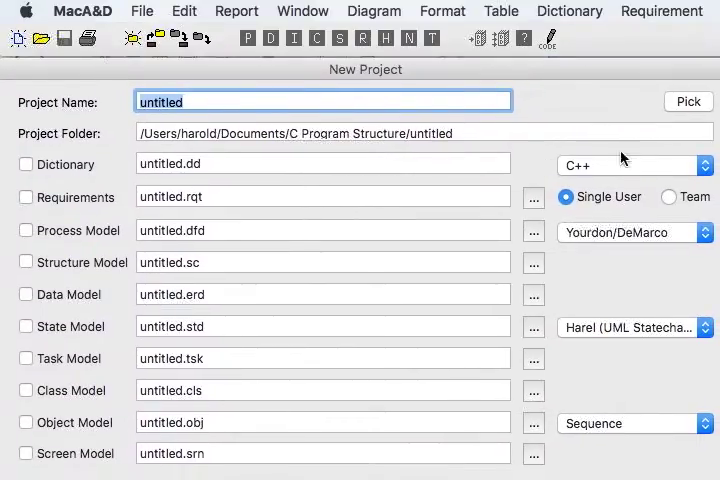
# Step: Create the C Source project in the C Source folder with Dictionary and Structure Model, keeping C++
pyautogui.click(688, 100)
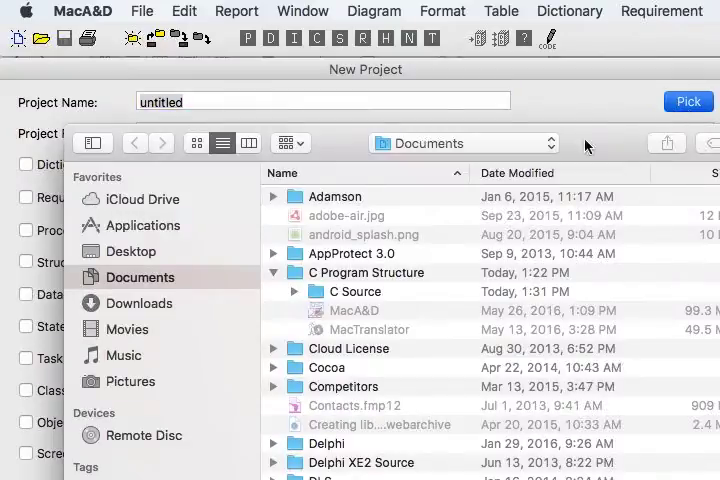
pyautogui.click(356, 292)
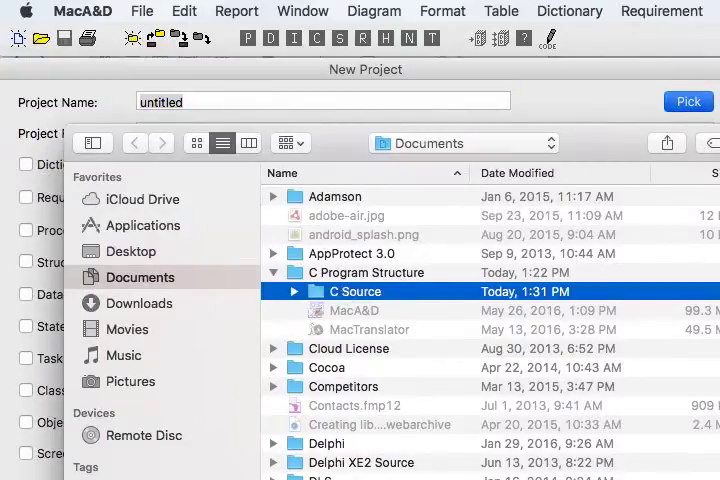
pyautogui.click(688, 100)
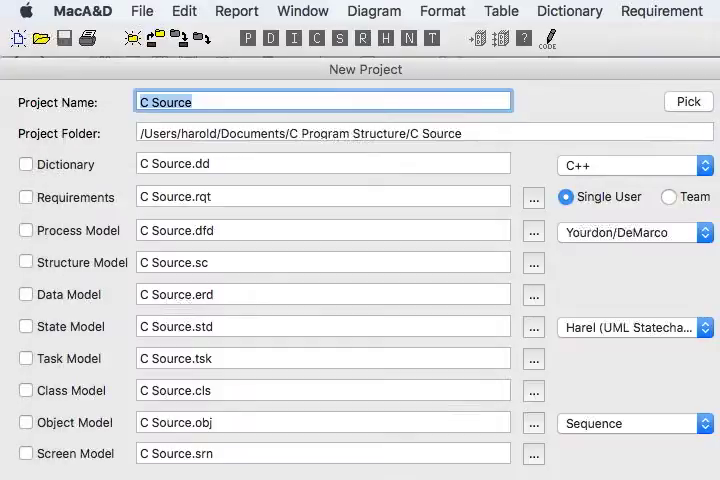
pyautogui.click(24, 164)
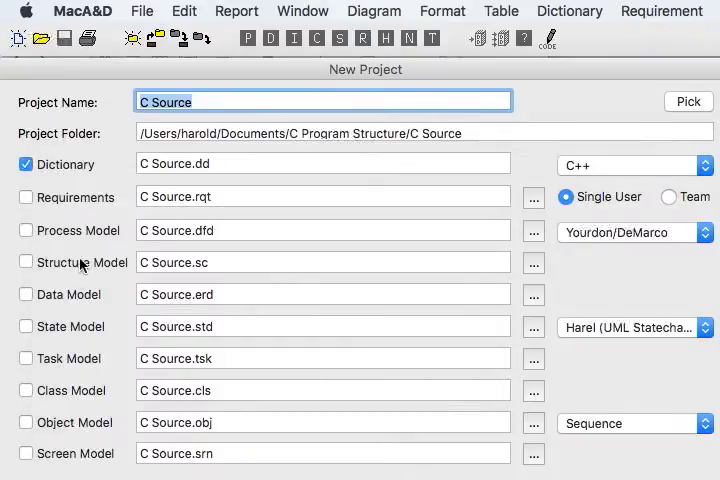
pyautogui.click(26, 262)
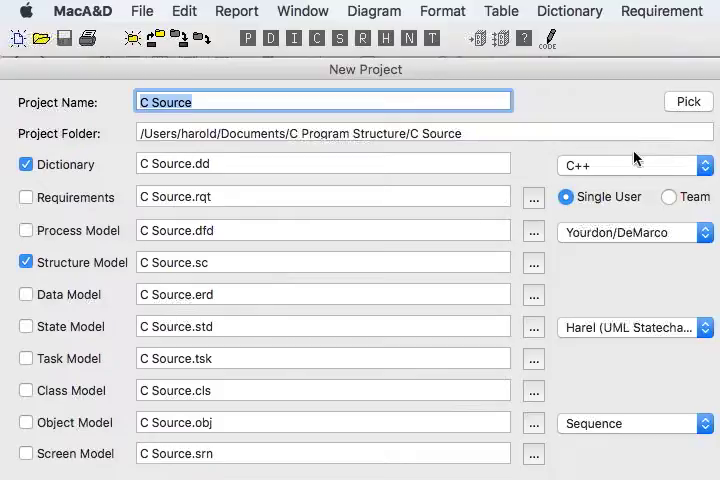
pyautogui.click(636, 164)
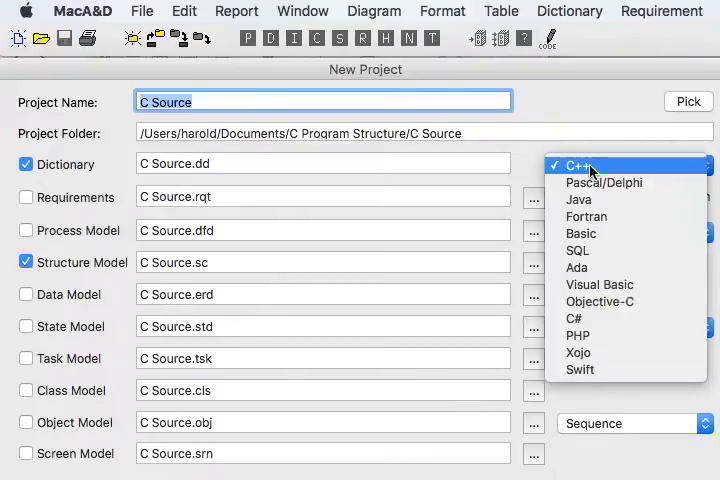
pyautogui.click(580, 164)
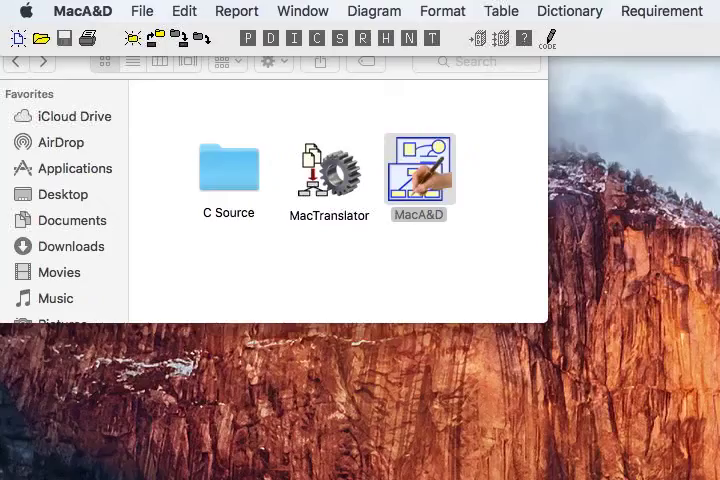
# Step: Open the C Source project so its empty C Source.dd dictionary window shows
pyautogui.doubleClick(418, 168)
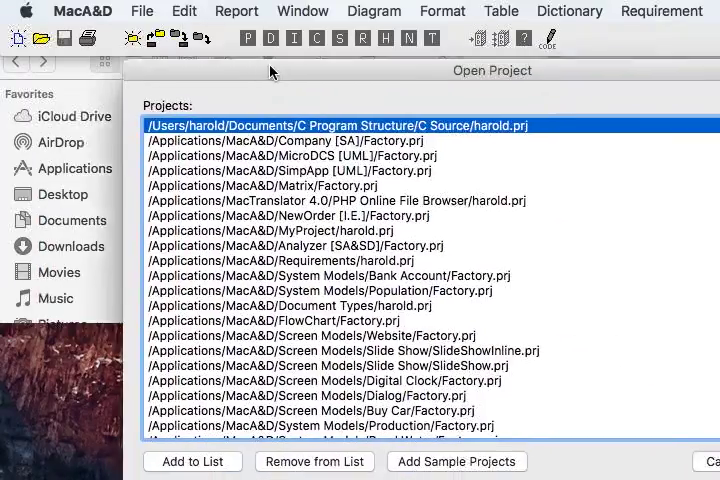
pyautogui.doubleClick(338, 124)
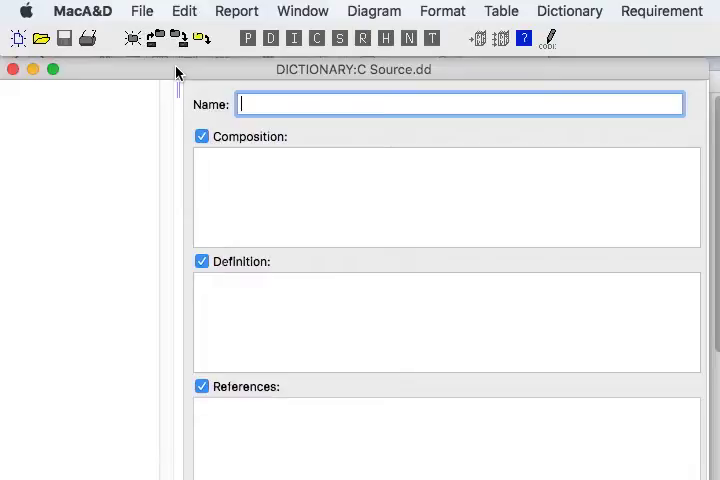
# Step: Import Dictionary.rp from the C Source folder into the project dictionary
pyautogui.click(236, 12)
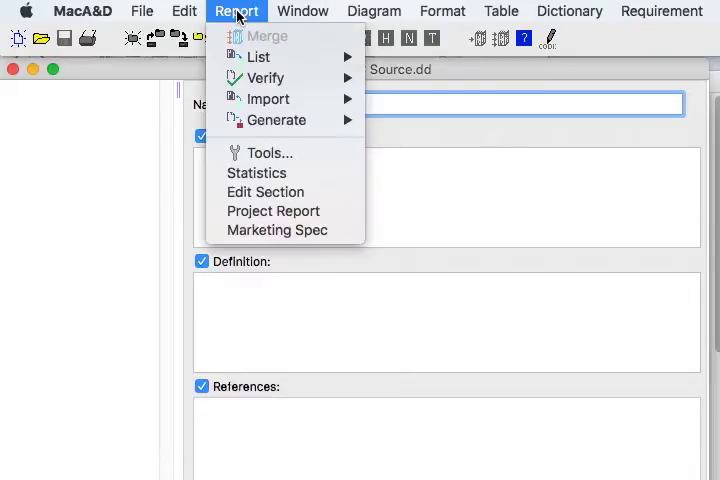
pyautogui.moveTo(268, 98)
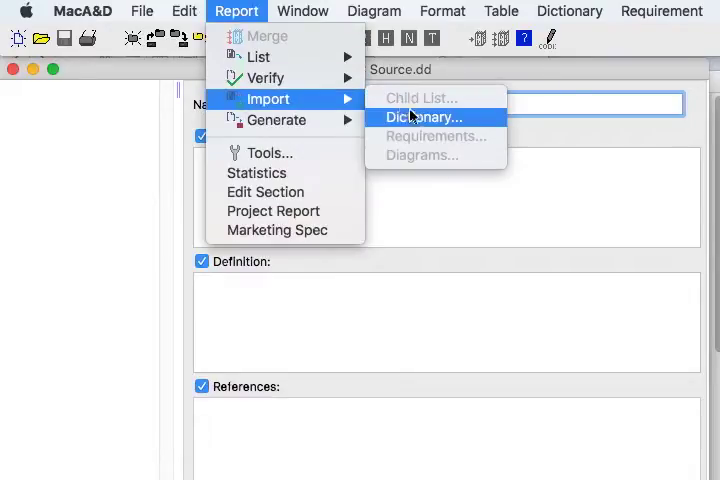
pyautogui.click(424, 116)
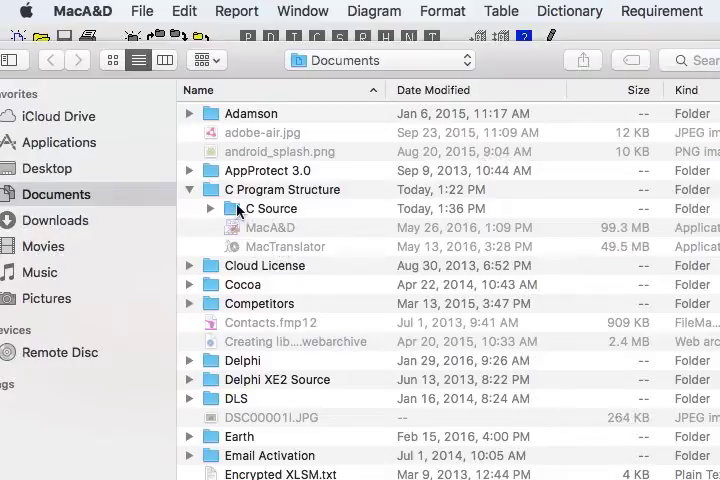
pyautogui.click(210, 208)
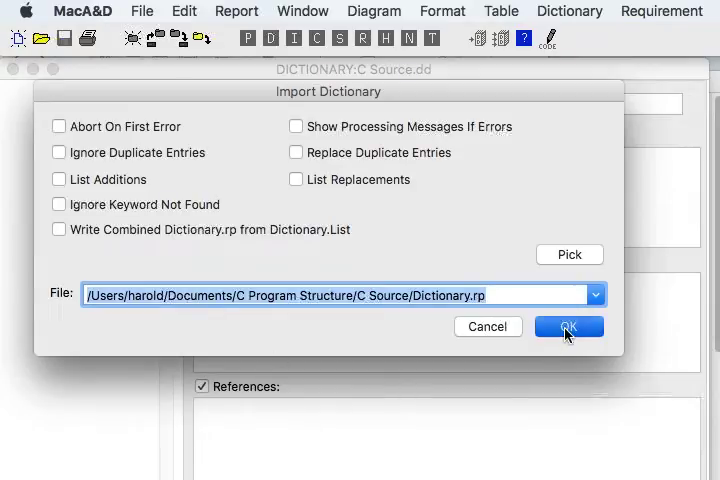
pyautogui.click(568, 326)
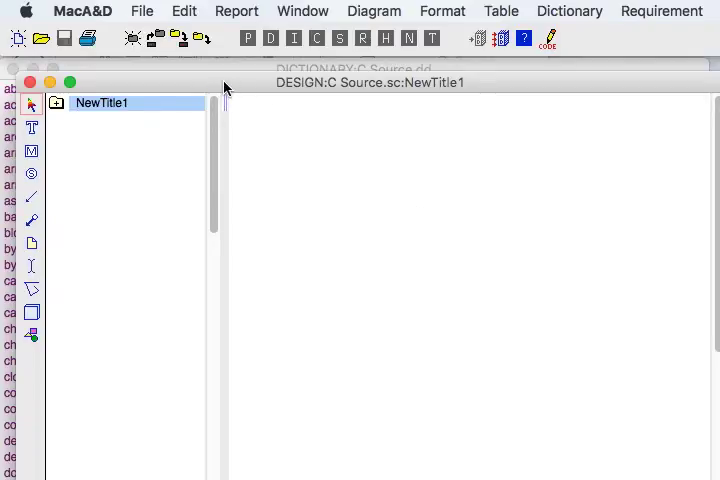
# Step: Set the child list import to Child List.rp, root module main, collapsing modules over 3 children
pyautogui.click(236, 12)
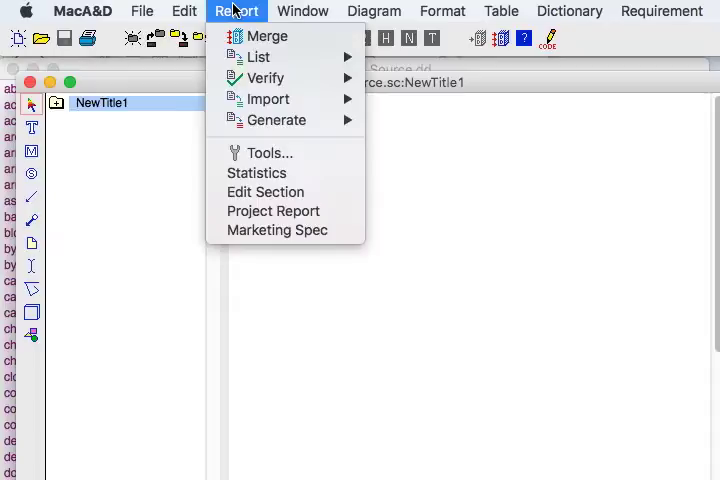
pyautogui.moveTo(268, 98)
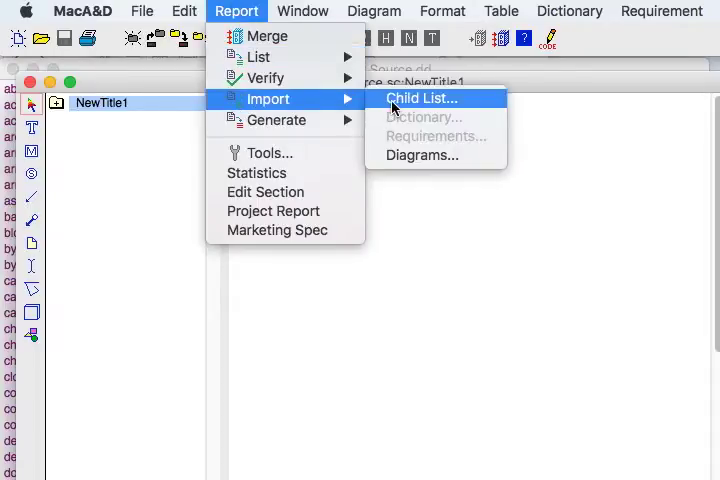
pyautogui.click(420, 98)
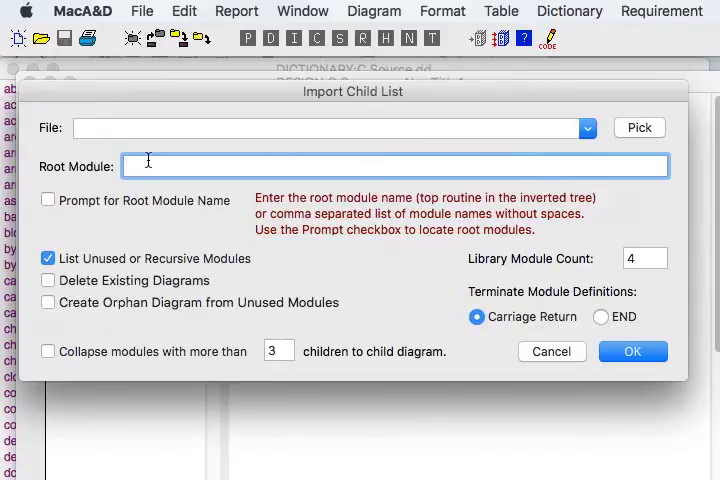
pyautogui.write('main')
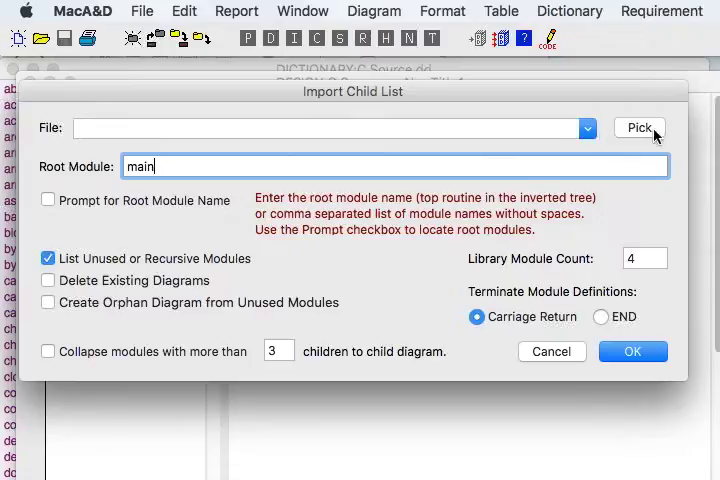
pyautogui.click(640, 128)
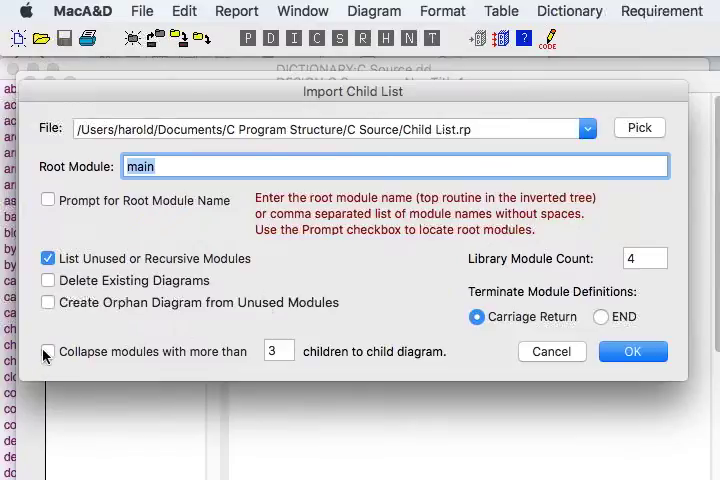
pyautogui.click(48, 352)
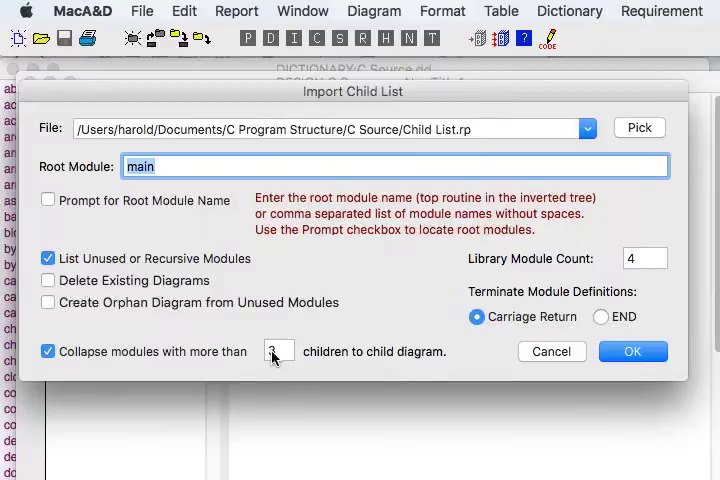
pyautogui.moveTo(324, 324)
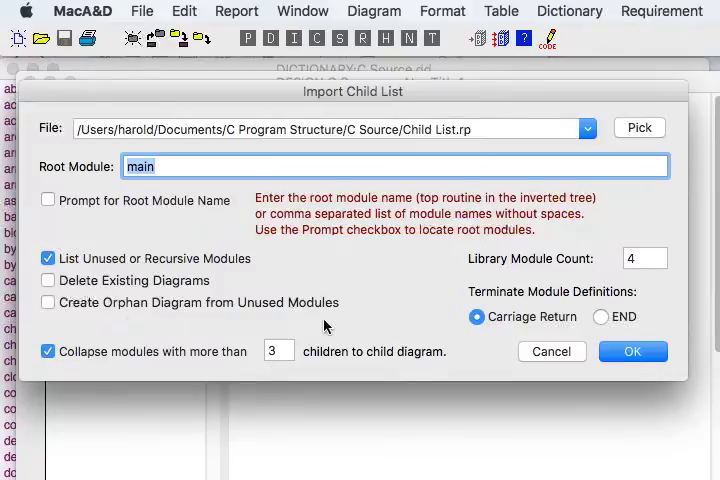
# Step: Run the child list import to generate the Main_20160602_1339 structure chart diagrams
pyautogui.click(632, 352)
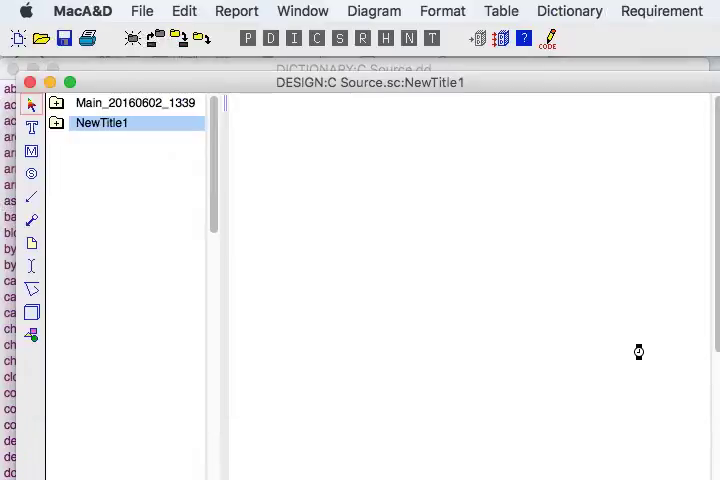
pyautogui.moveTo(388, 294)
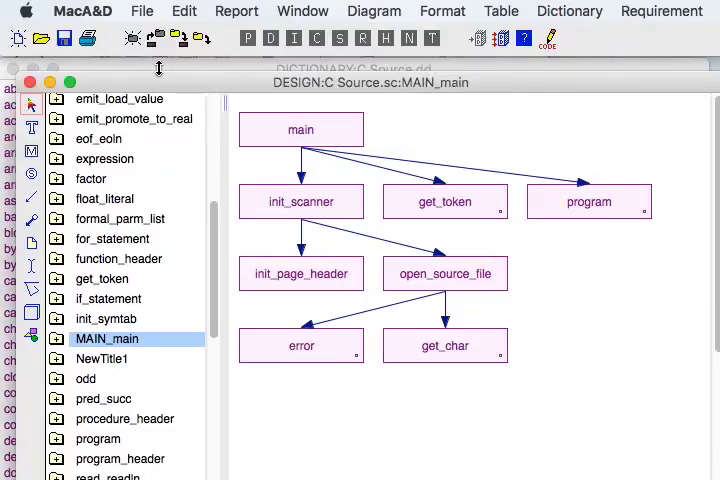
pyautogui.moveTo(384, 290)
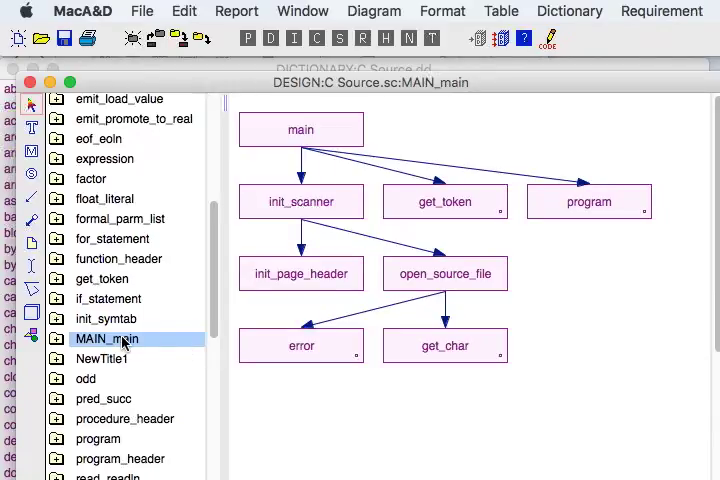
# Step: Drag the main module box right to centre it above init_scanner, get_token and program
pyautogui.click(300, 130)
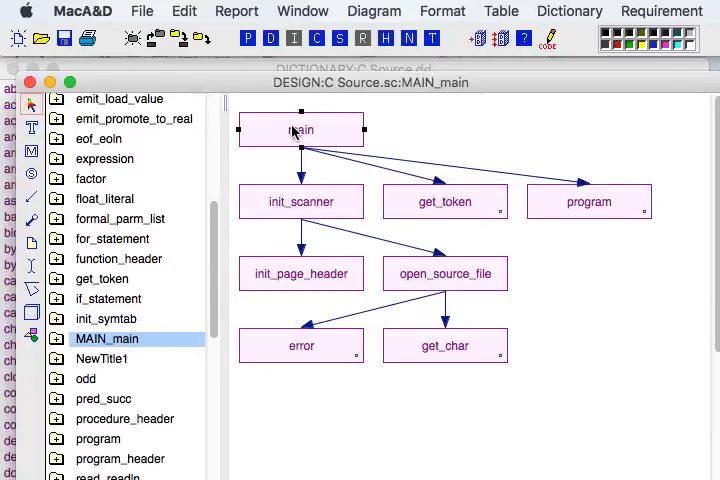
pyautogui.moveTo(300, 130); pyautogui.dragTo(444, 130)
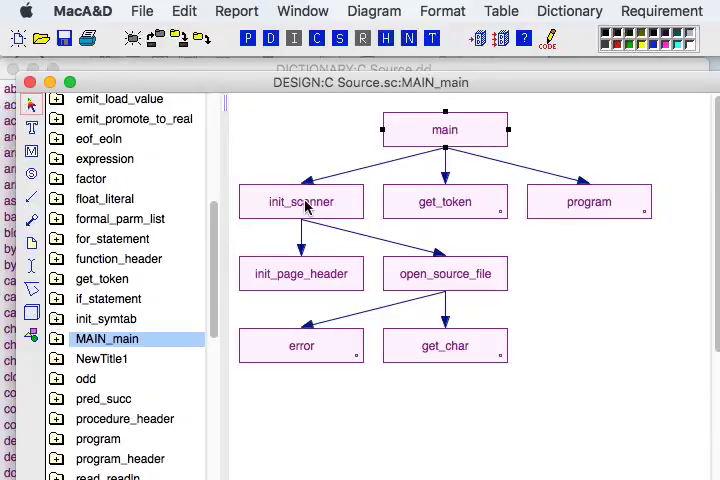
pyautogui.moveTo(336, 246)
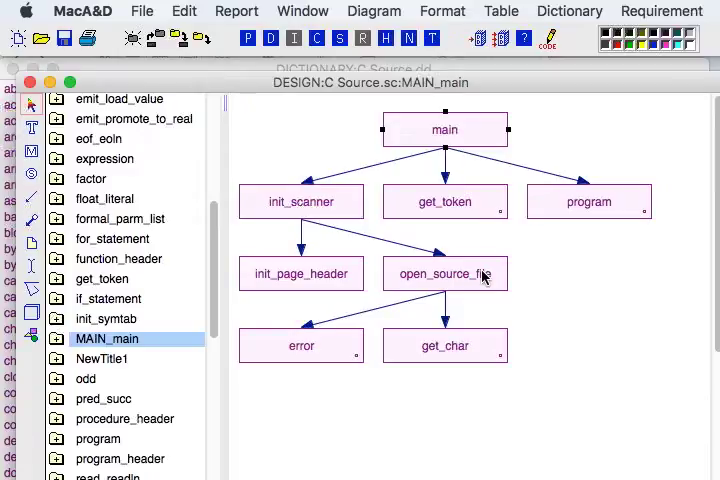
pyautogui.moveTo(428, 216)
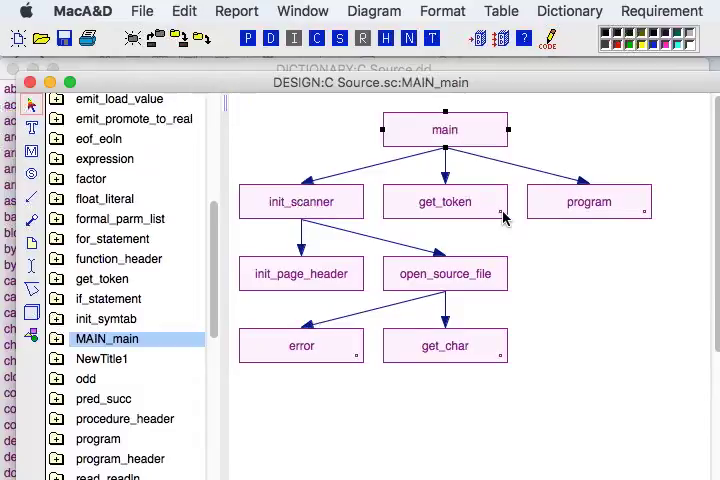
pyautogui.moveTo(492, 210)
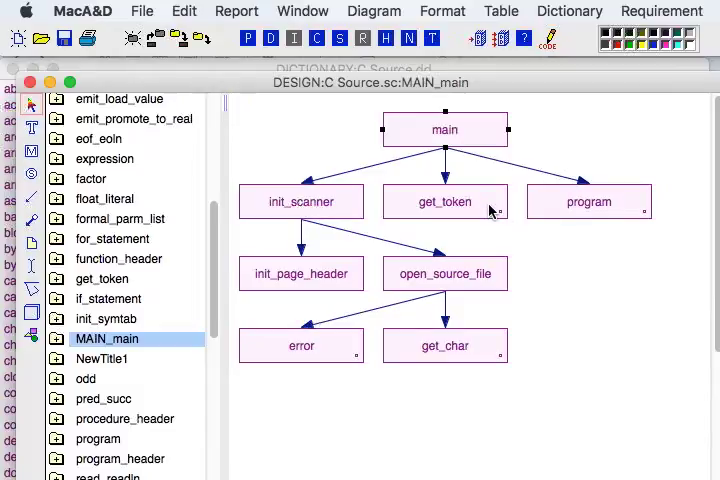
pyautogui.moveTo(448, 208)
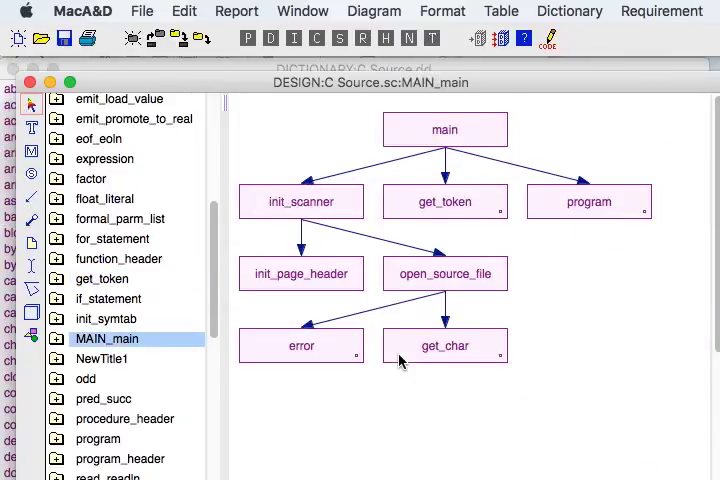
pyautogui.moveTo(334, 358)
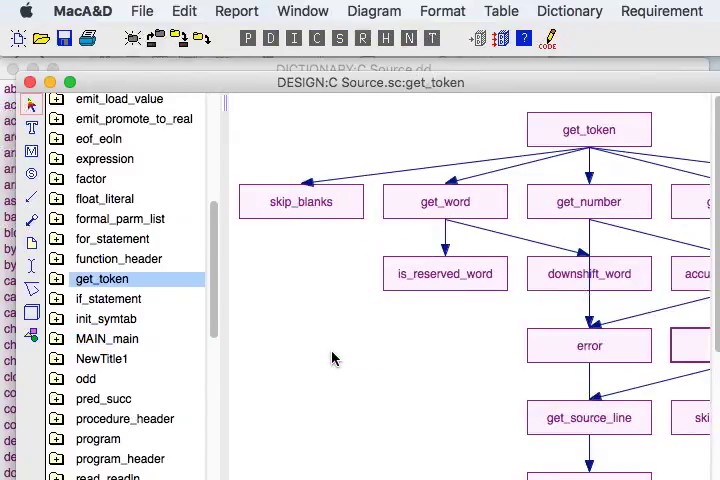
pyautogui.moveTo(322, 360)
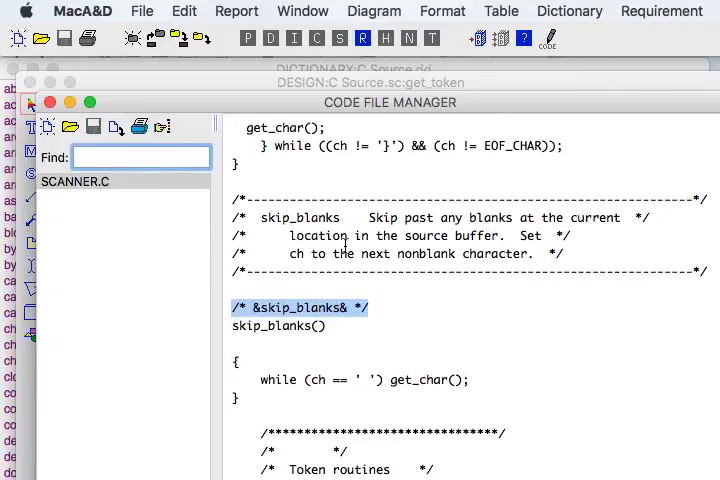
# Step: Scroll through SCANNER.C to reveal the full skip_blanks routine with its blank-skipping while loop
pyautogui.scroll(-3)
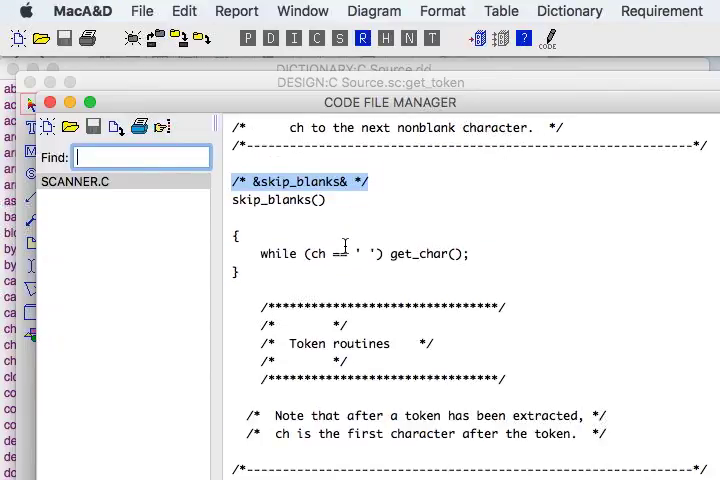